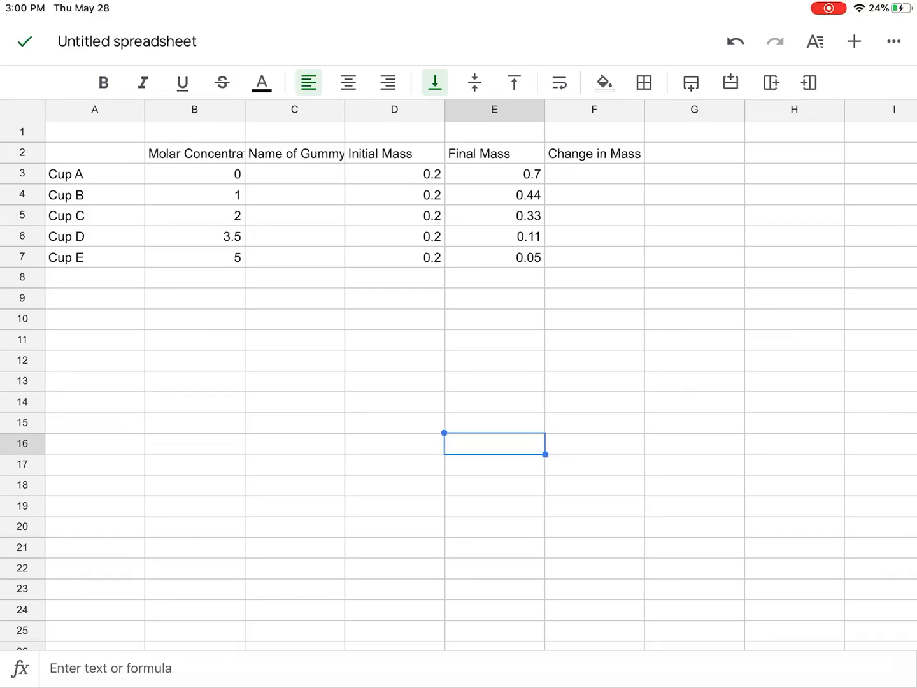
- Enter =E3-D3 in F3 so Cup A's change in mass shows 0.5
left_click(594, 173)
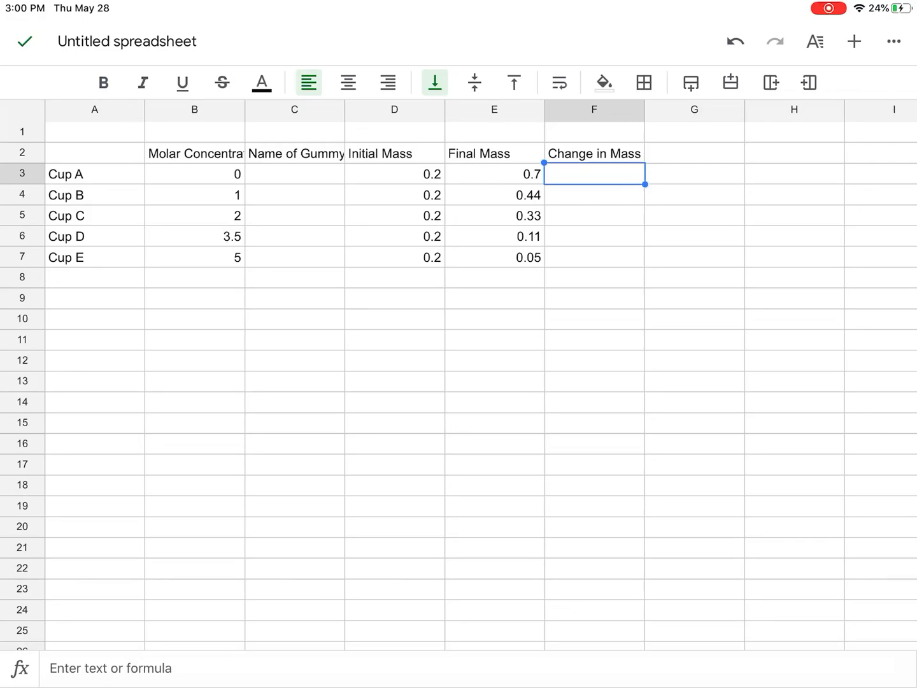
type("=")
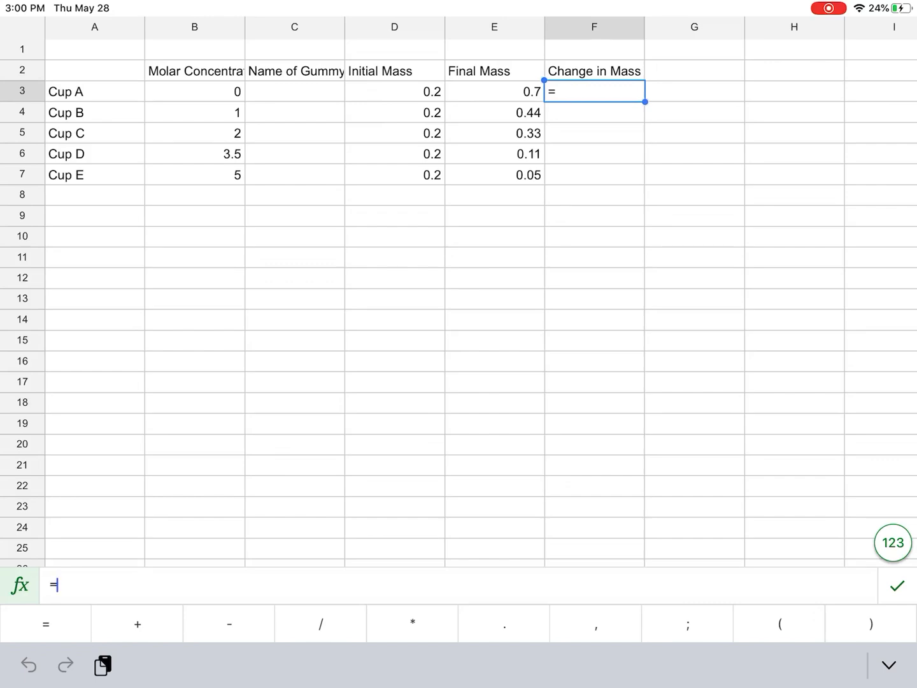
left_click(494, 91)
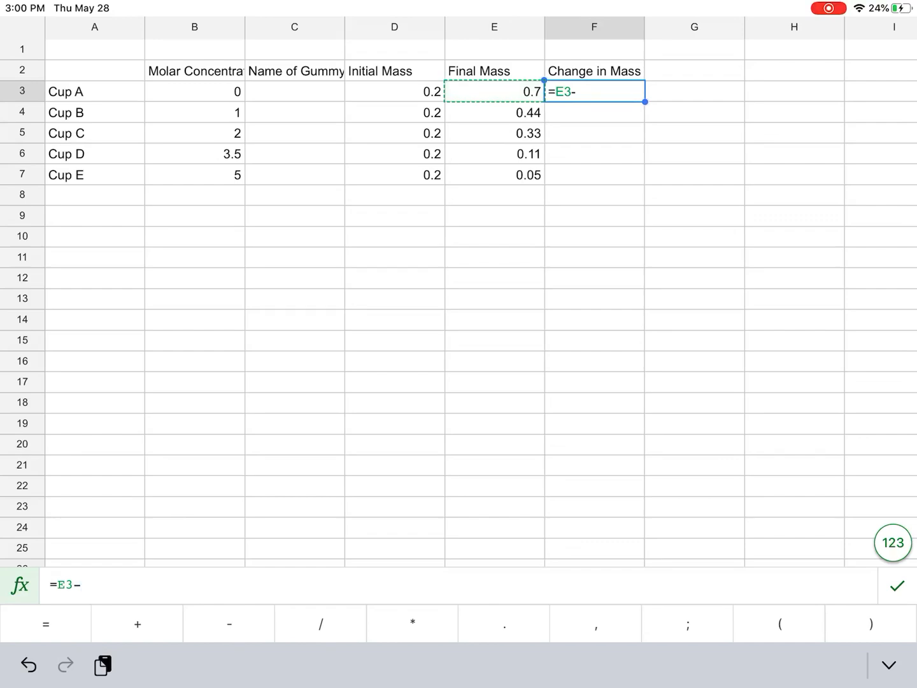
left_click(395, 91)
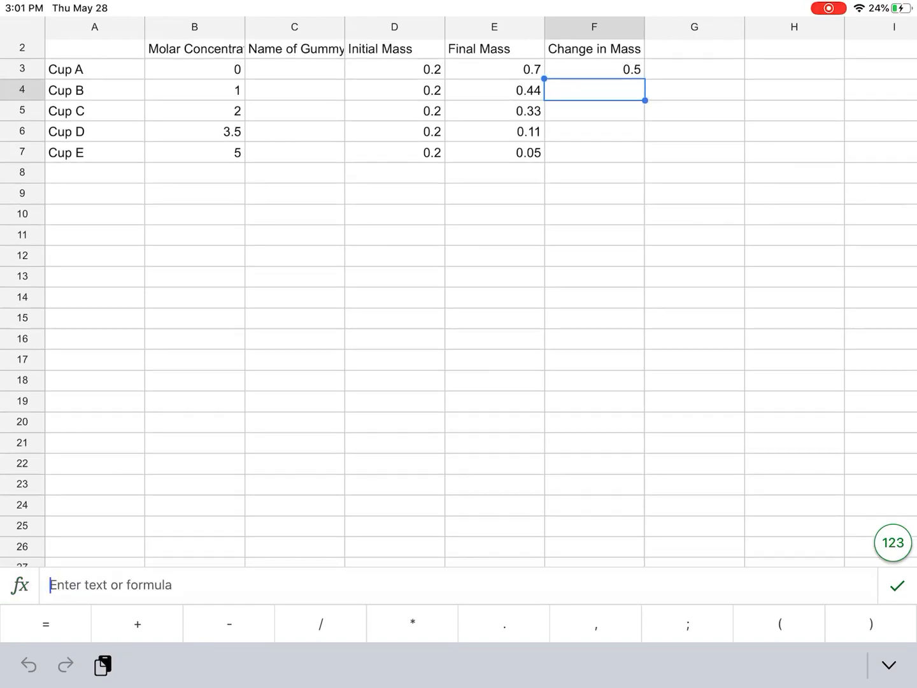
type("=E3-D3")
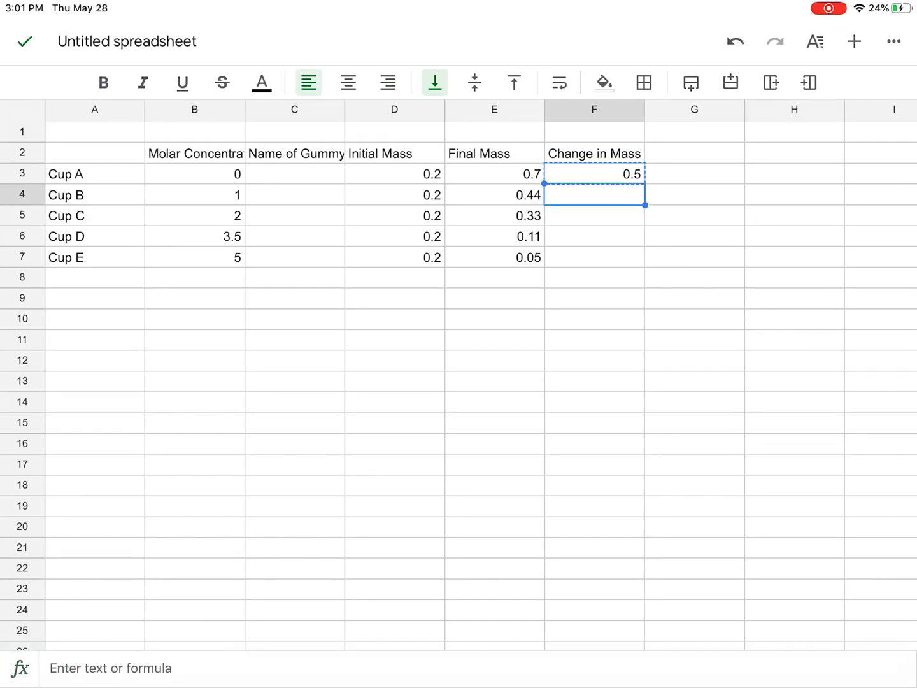
- Paste the change formula into F4:F7, giving 0.24, 0.13, -0.09 and -0.15
left_click_drag(645, 205, 644, 267)
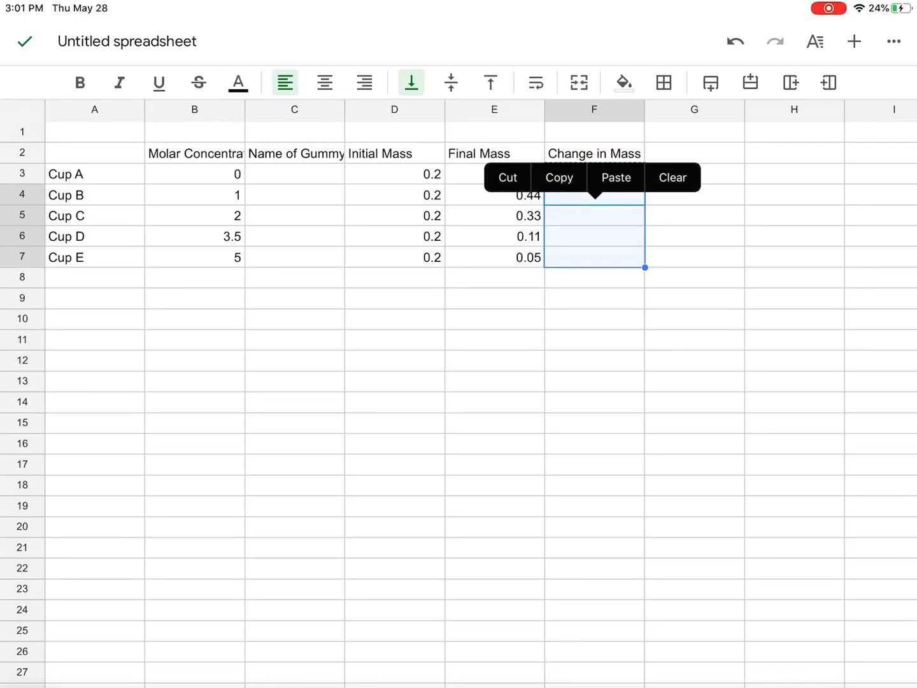
left_click(616, 178)
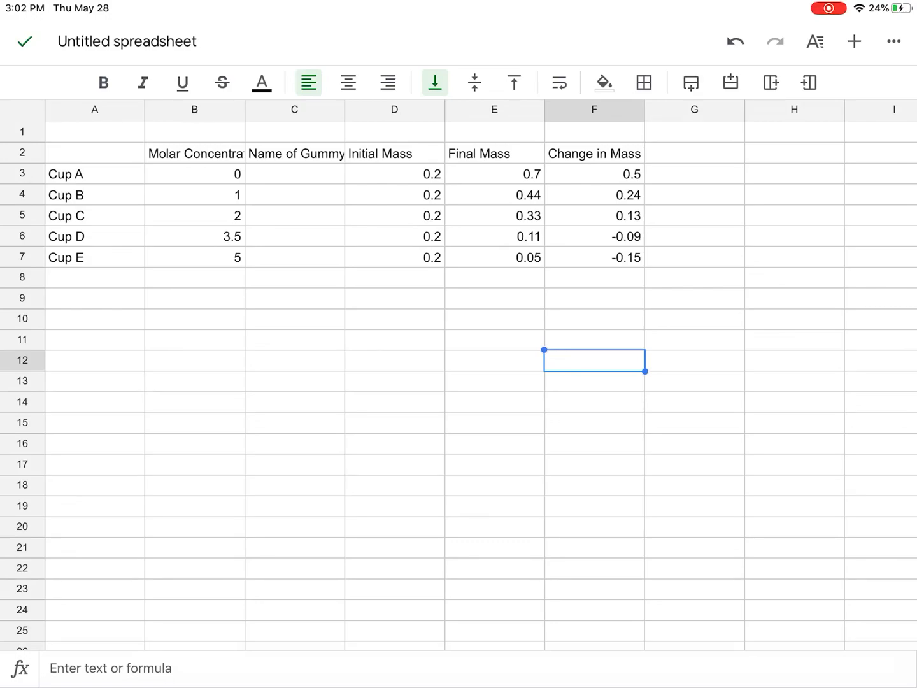
- Copy the Molar Concentration column B2:B7 to B12 and select the new B12:C17 table
left_click(195, 154)
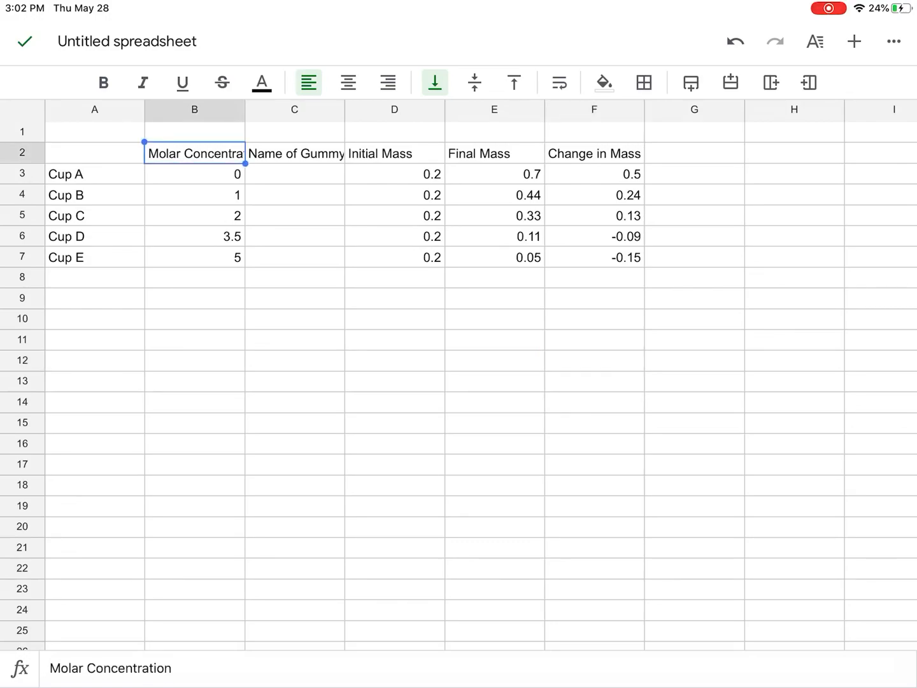
left_click_drag(195, 153, 194, 257)
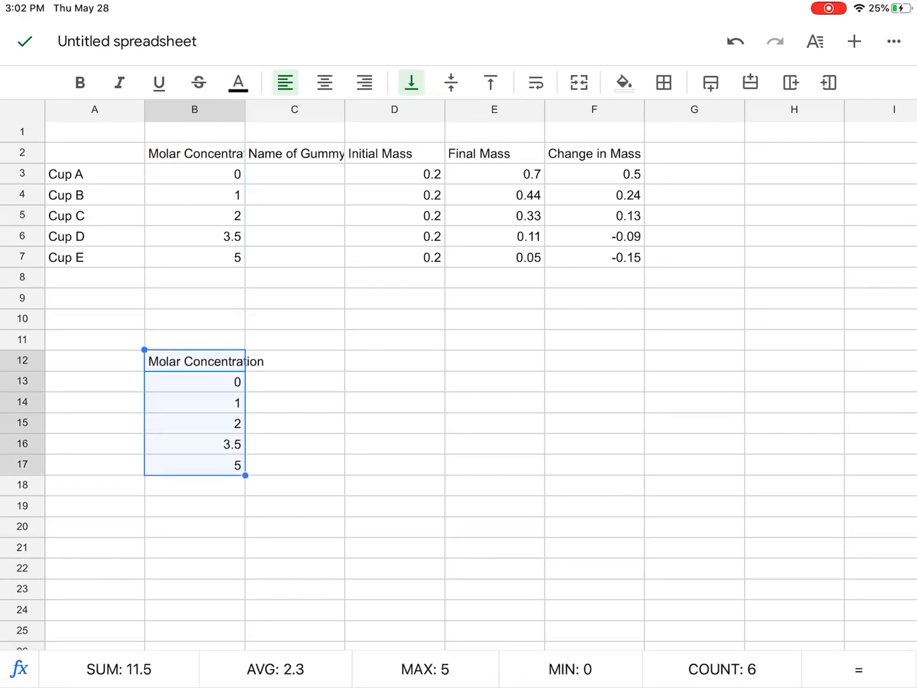
left_click(594, 153)
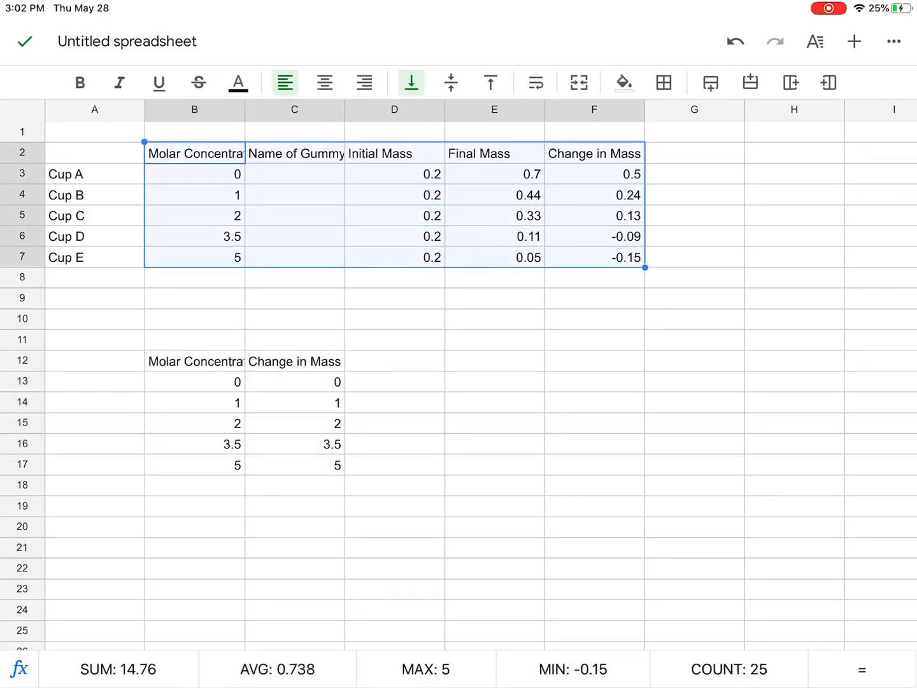
left_click(195, 381)
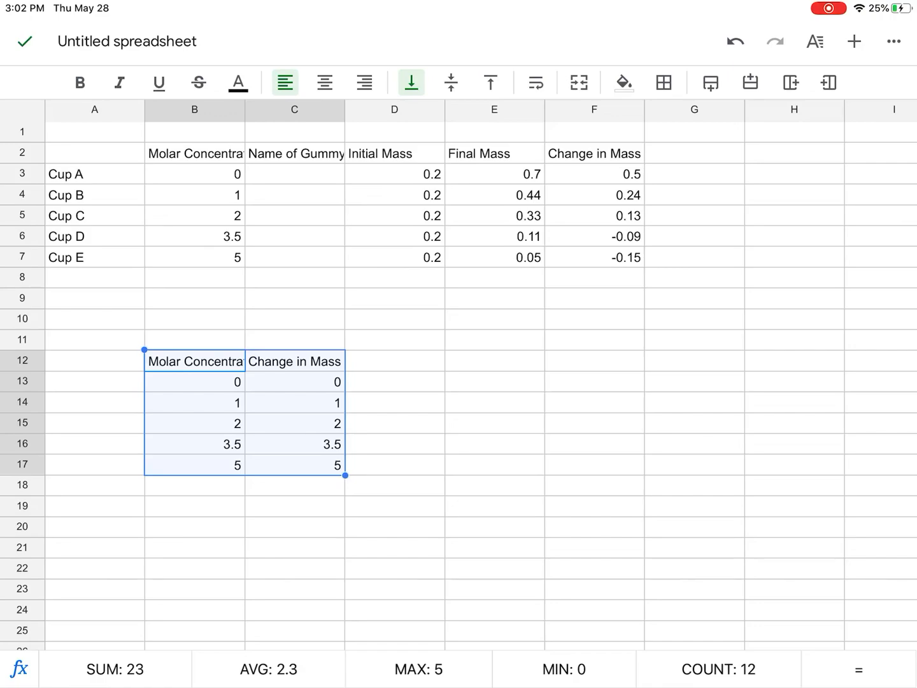
left_click(853, 42)
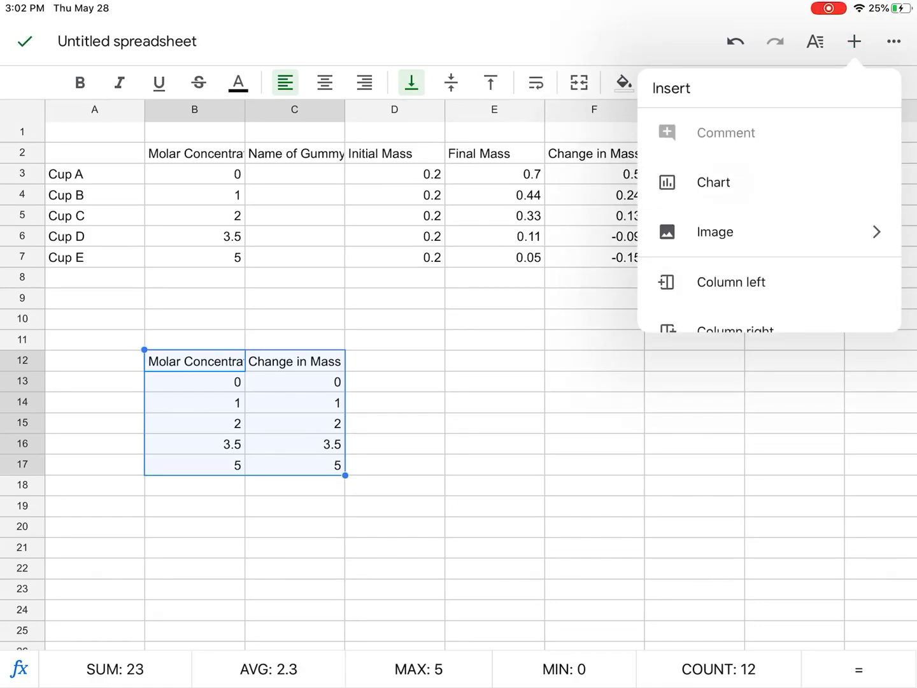
left_click(714, 183)
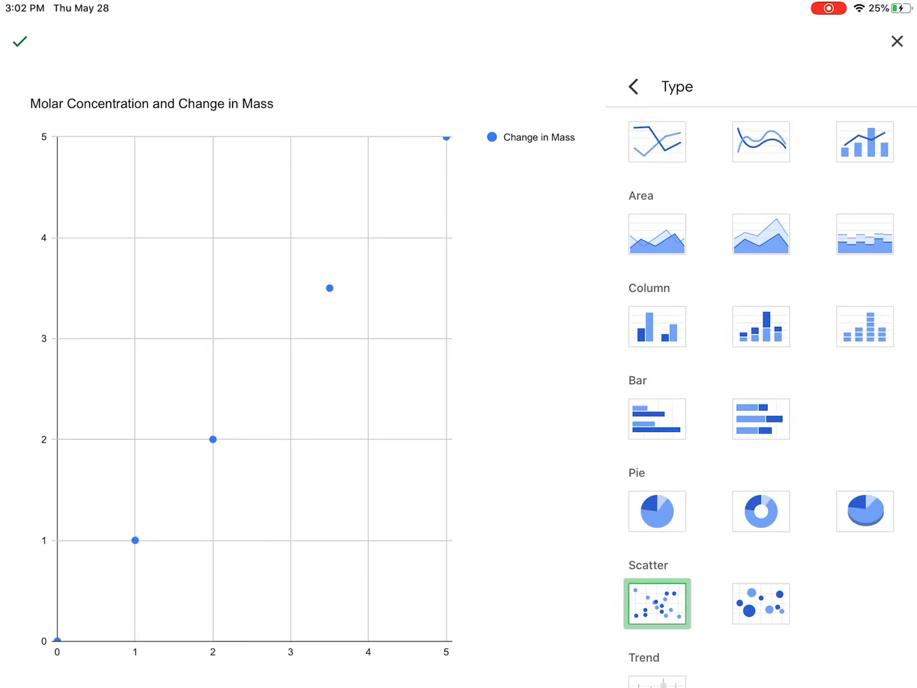
scroll("down", 3)
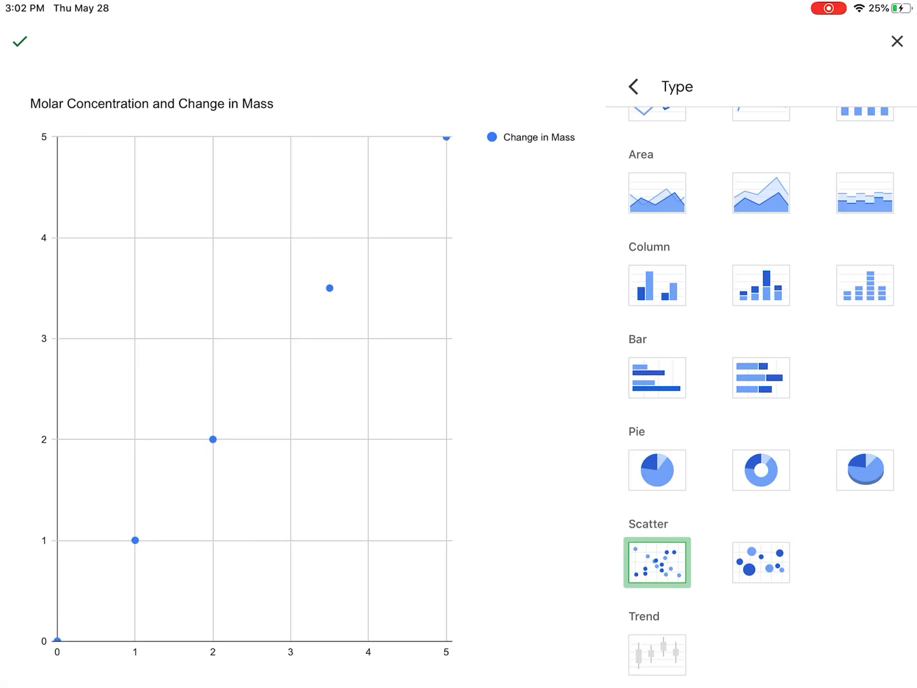
left_click(897, 40)
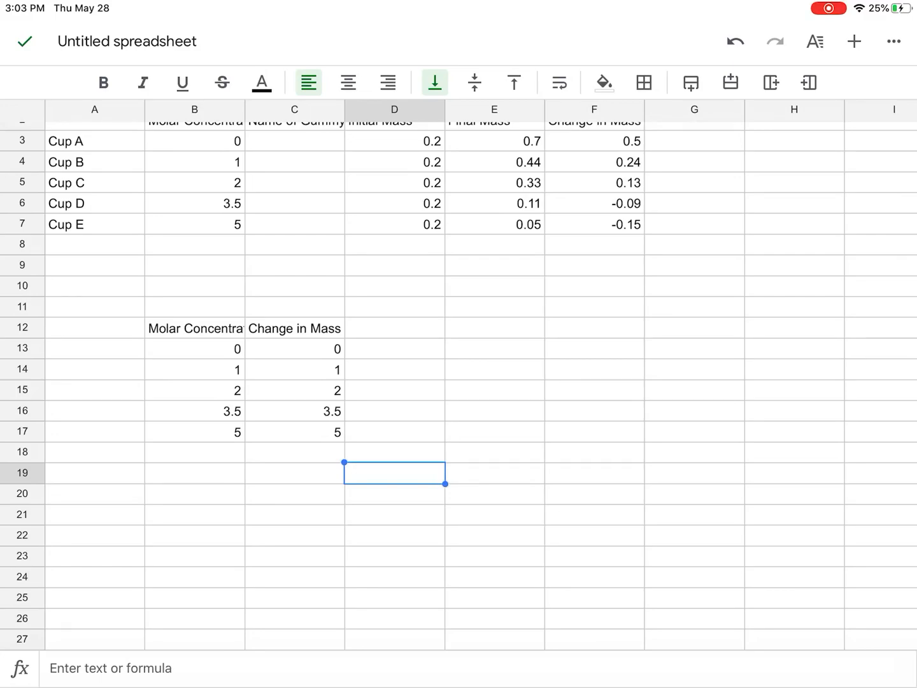
- Type 0.5, 0.24, 0.13, -0.09 and -0.15 down C13:C17 of the lower table
left_click(294, 355)
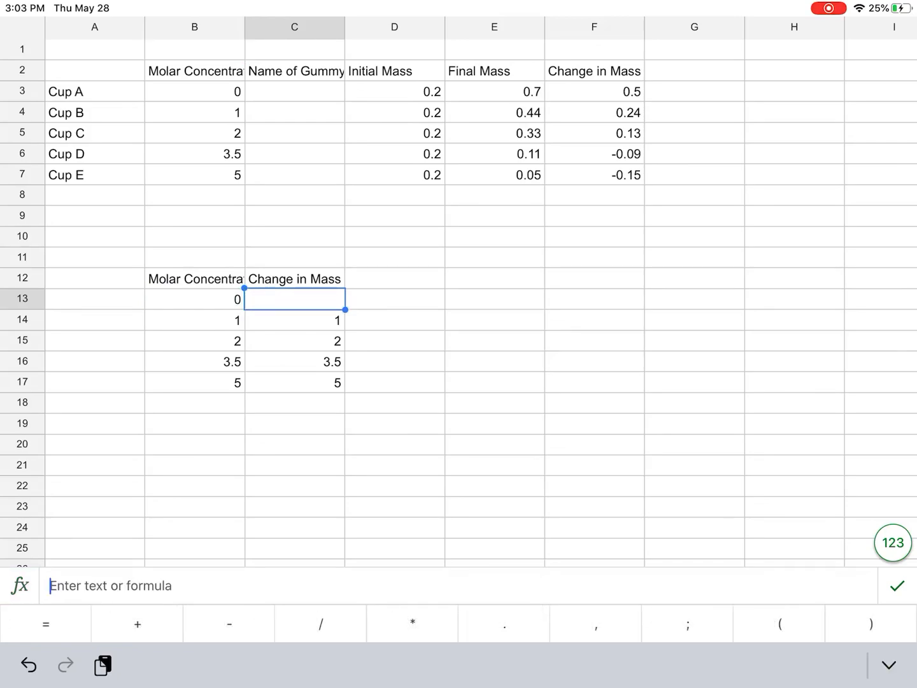
type("0.5")
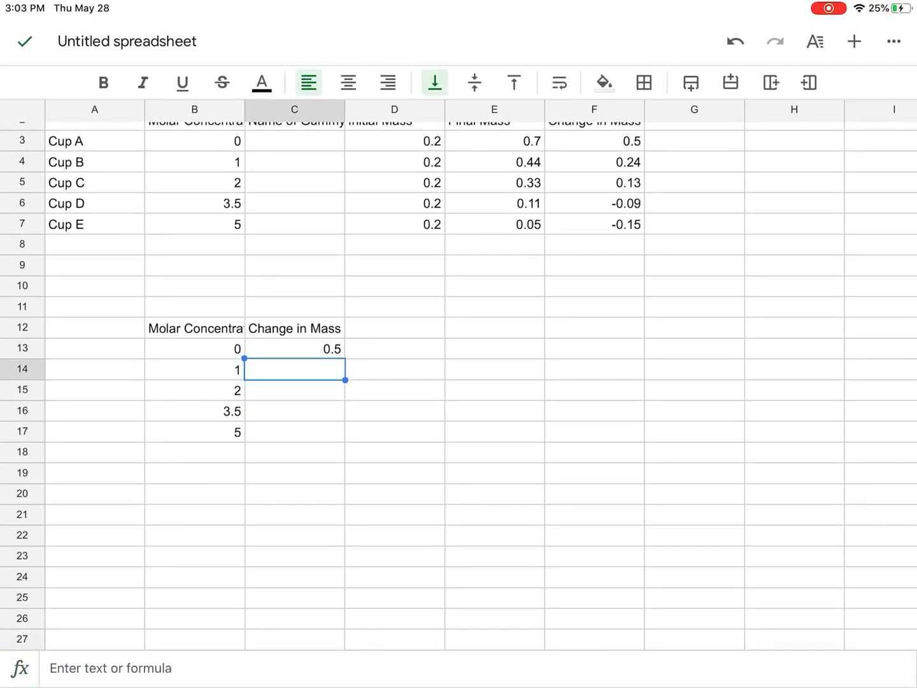
type(".")
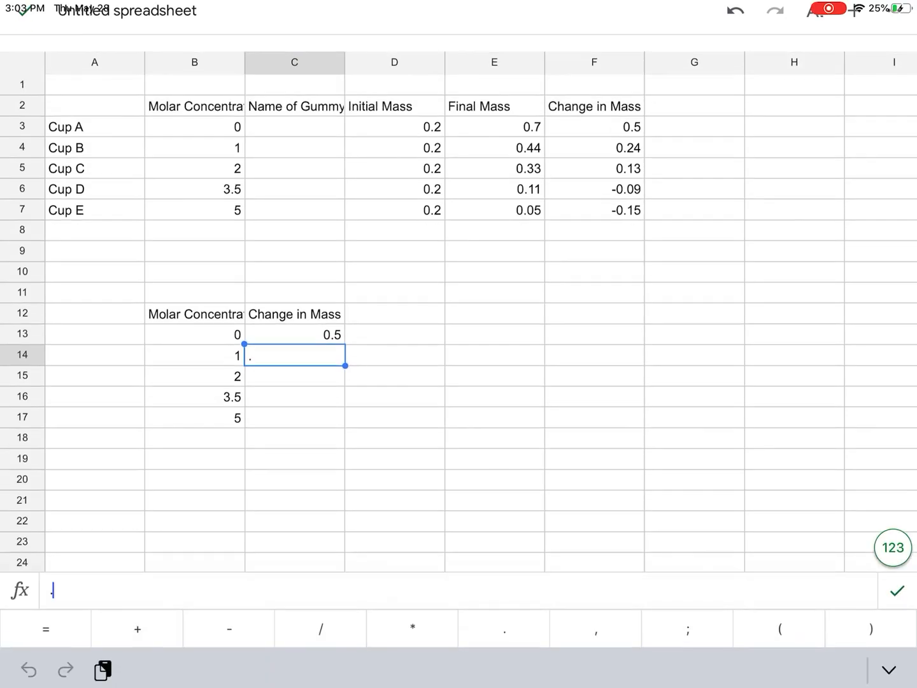
key("enter")
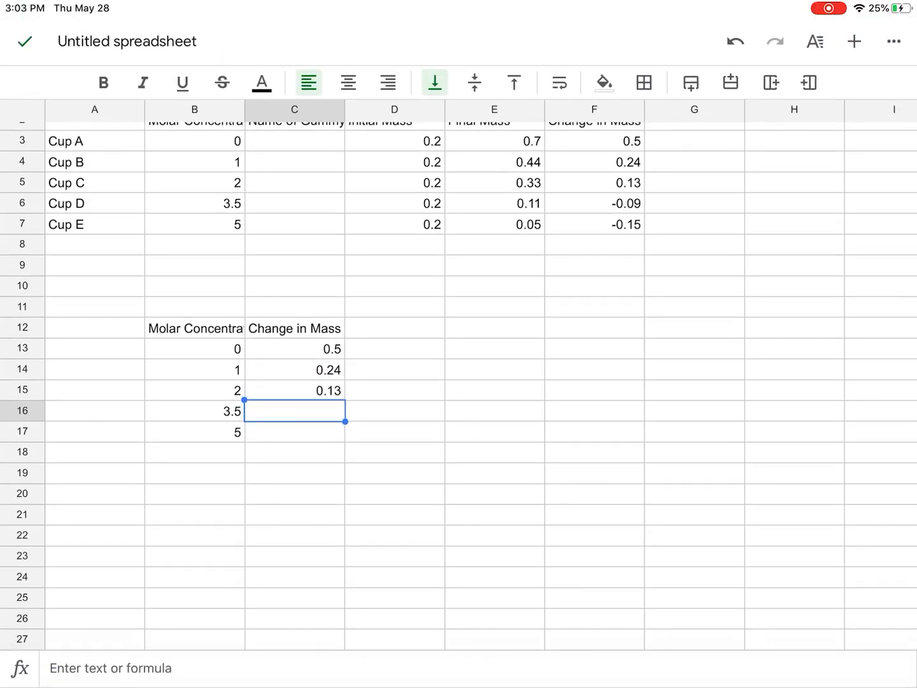
type("-.09")
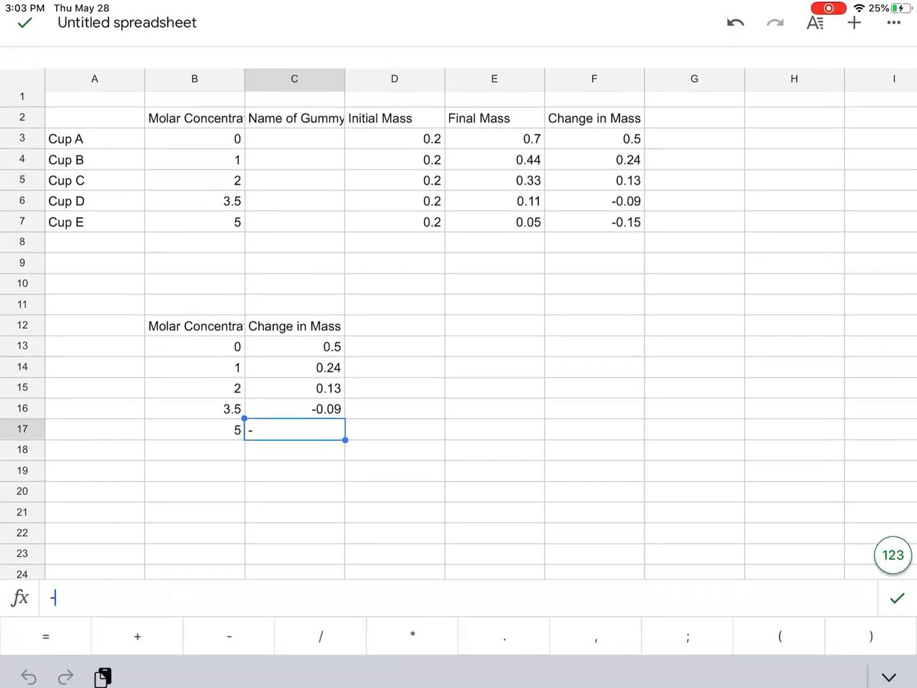
type(".1")
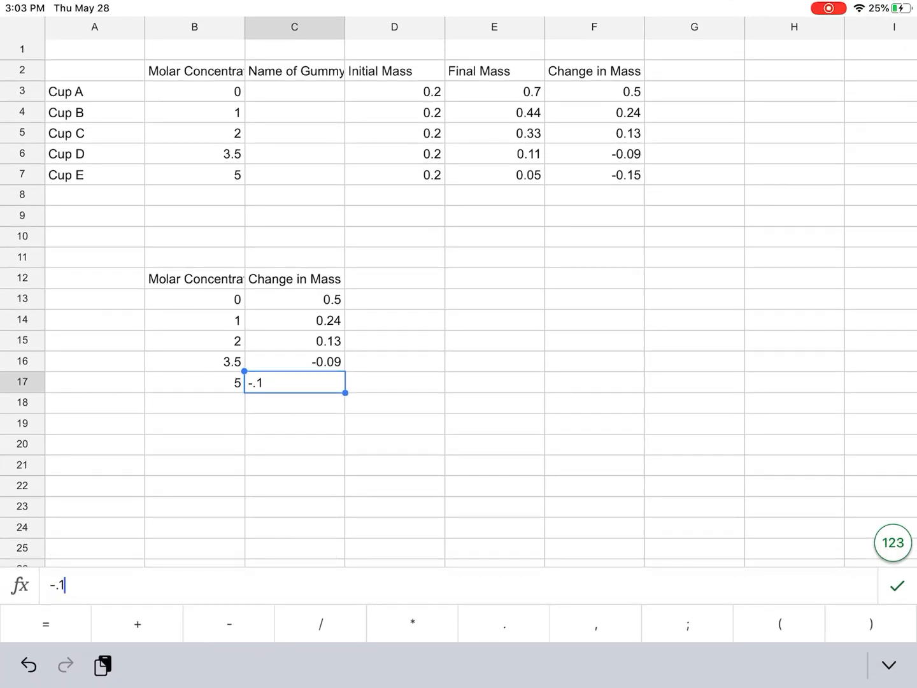
key("enter")
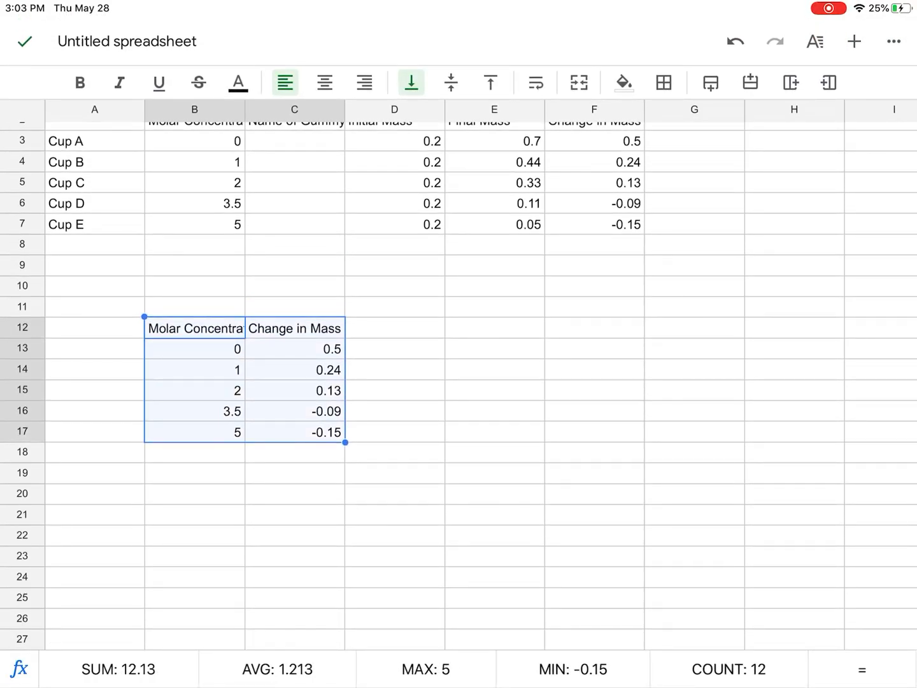
- Insert a chart from the lower table, trying line types before settling on Scatter
left_click(854, 41)
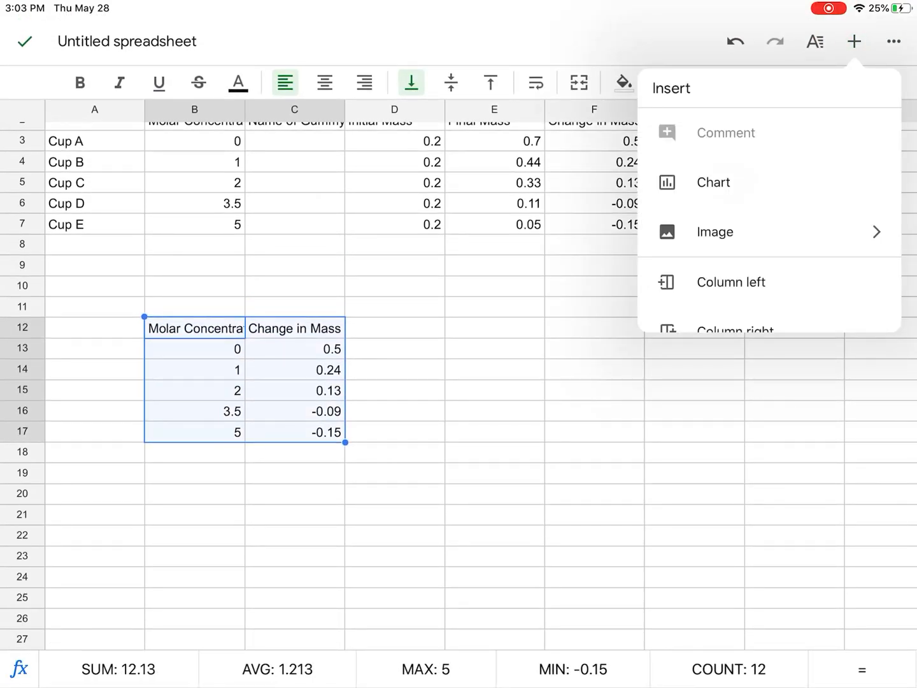
left_click(713, 181)
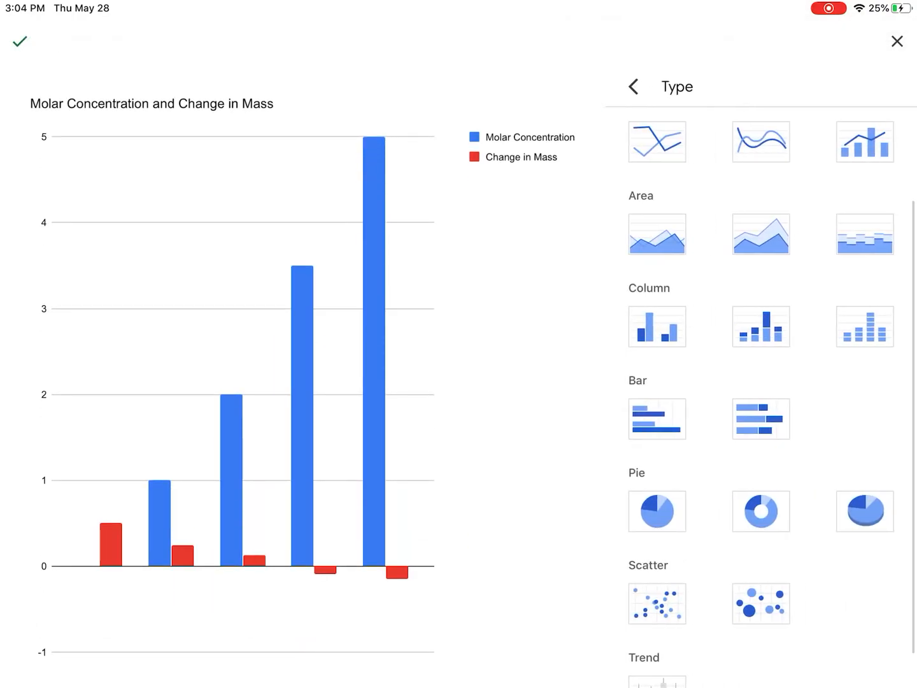
left_click(656, 603)
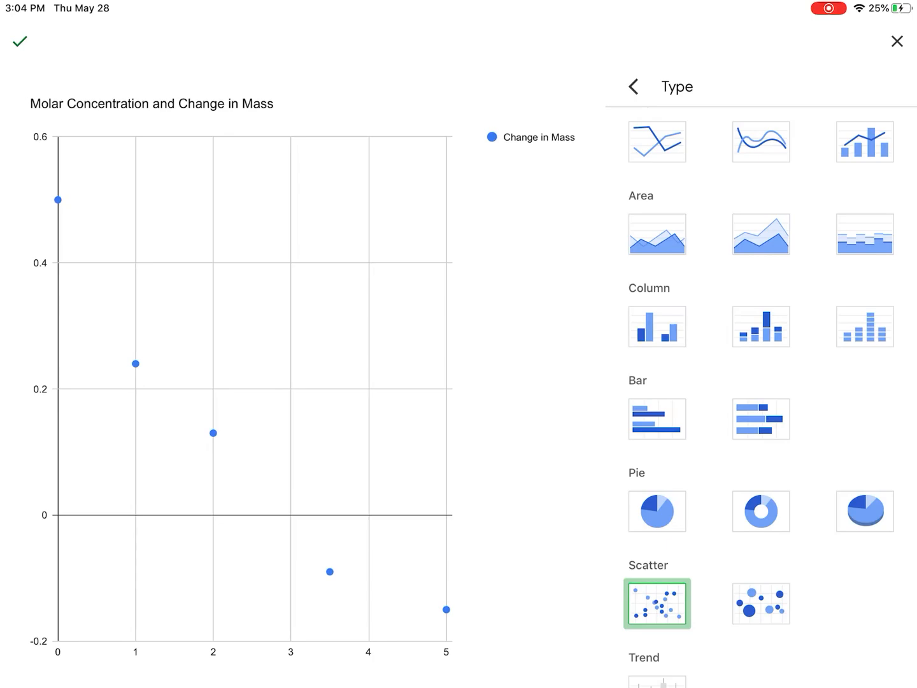
scroll("down", 3)
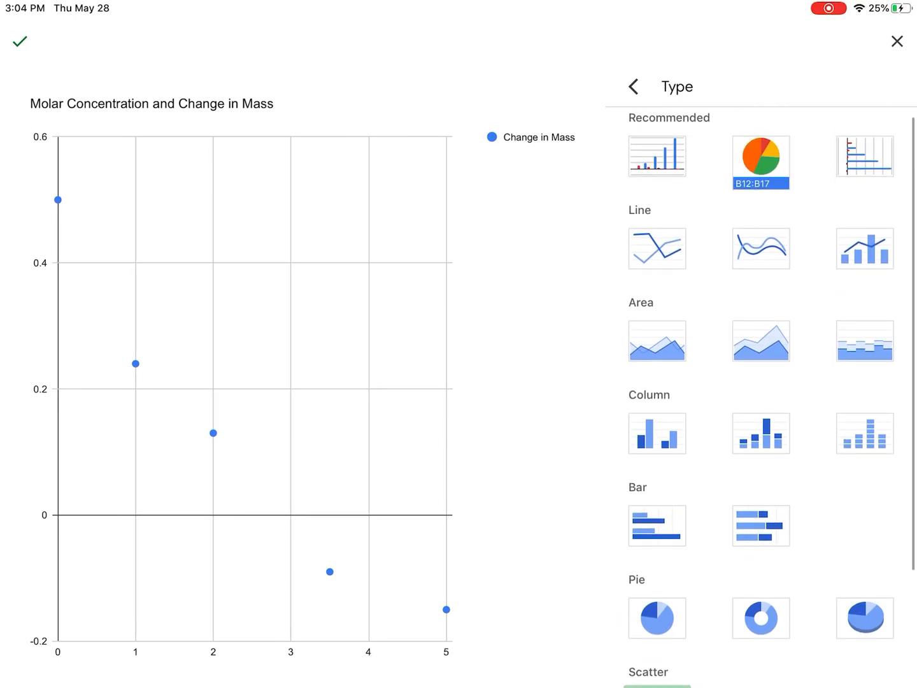
left_click(657, 248)
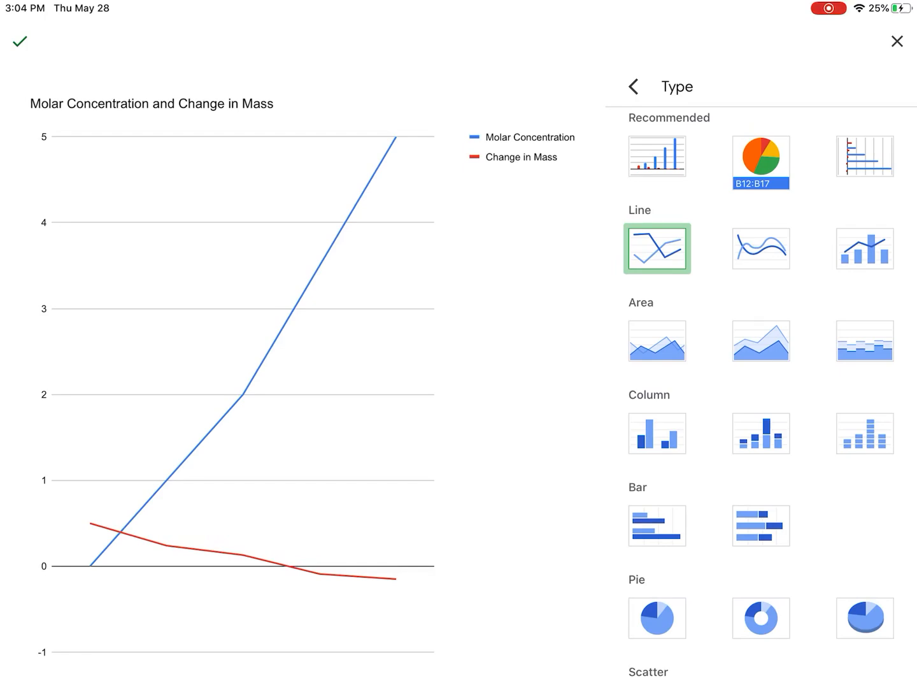
left_click(760, 248)
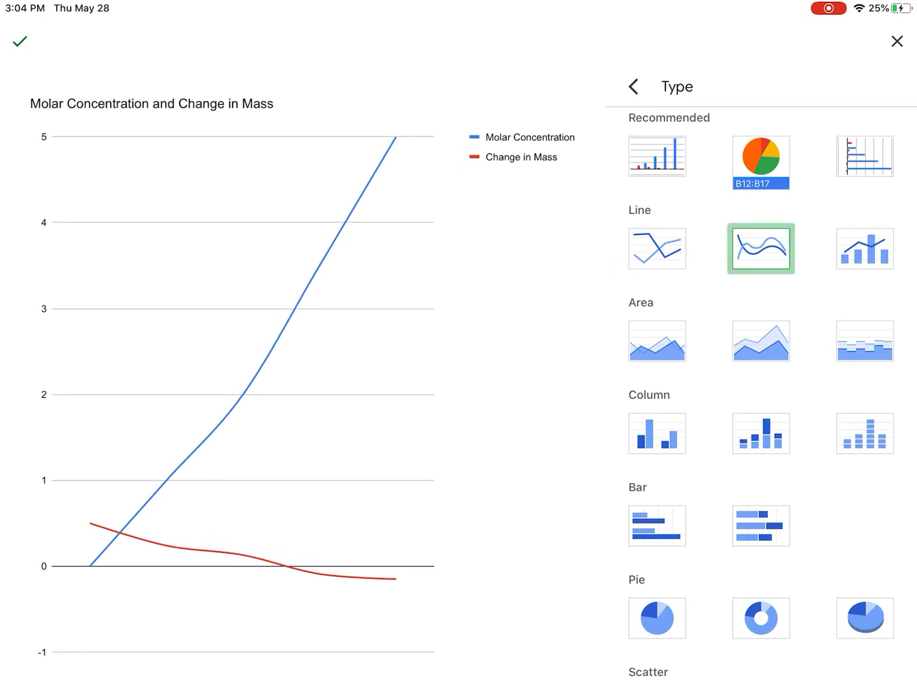
left_click(657, 249)
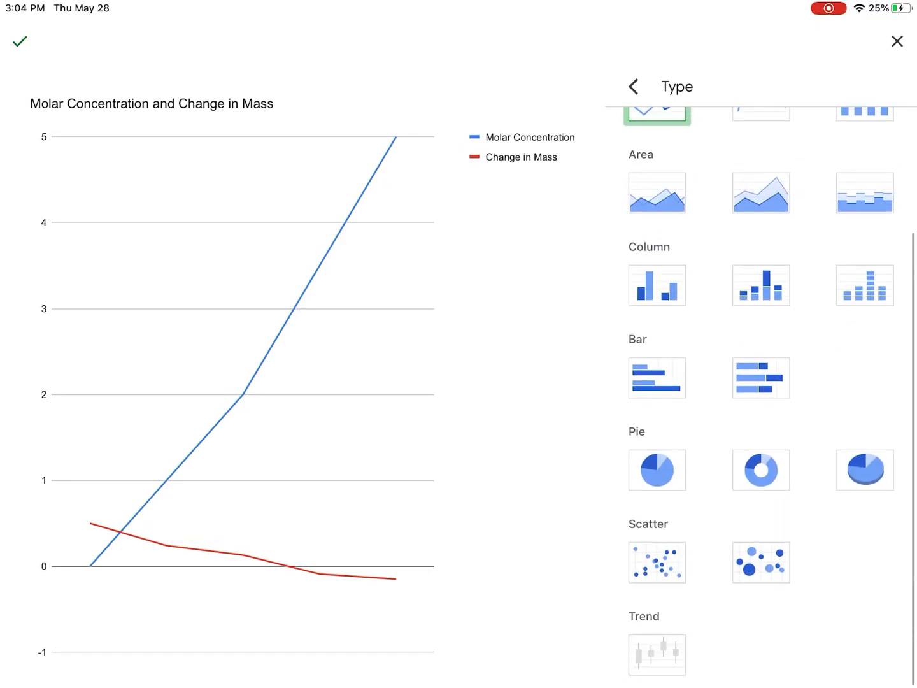
left_click(657, 562)
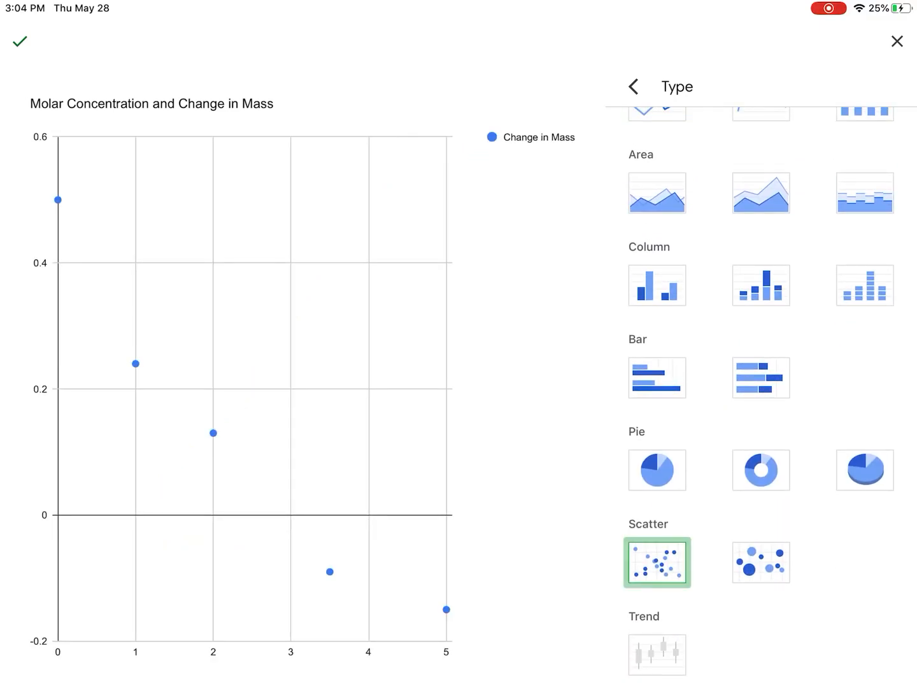
left_click(633, 87)
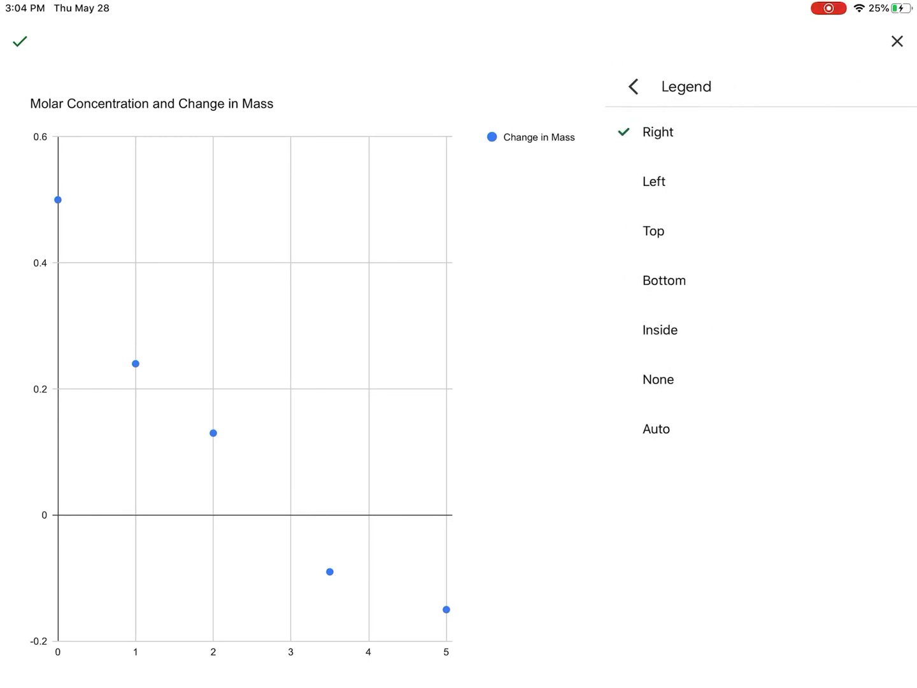
- Set the scatter chart's legend to None
left_click(659, 379)
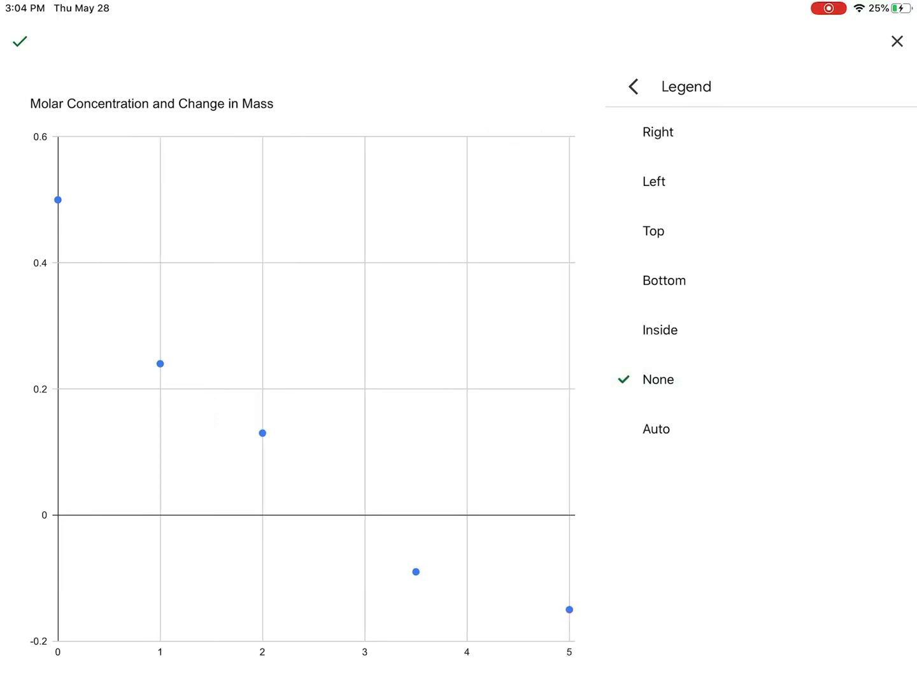
left_click(633, 86)
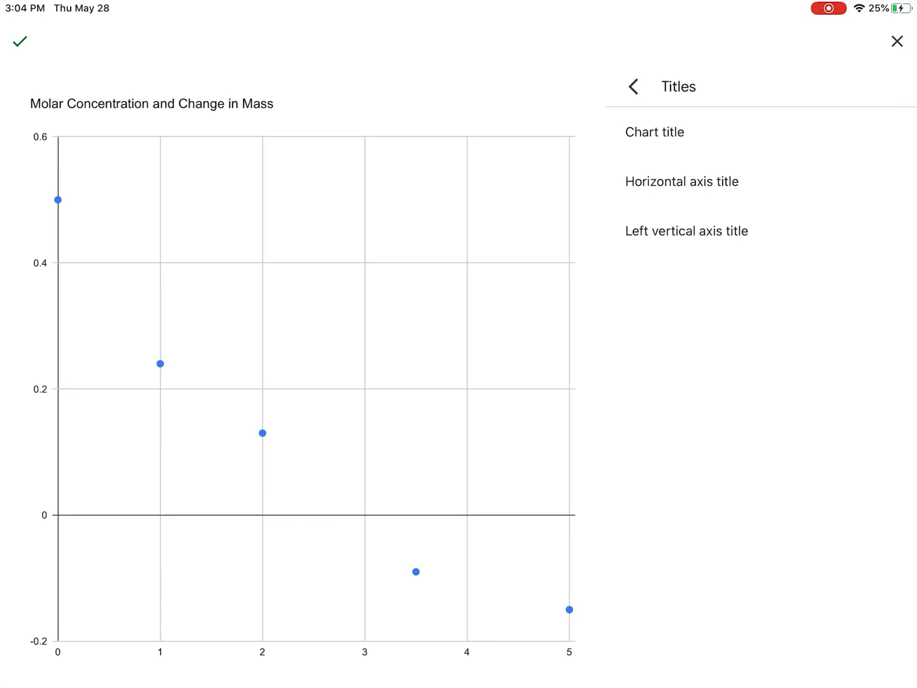
- Title the chart's horizontal axis 'Molarity of Solution'
left_click(683, 182)
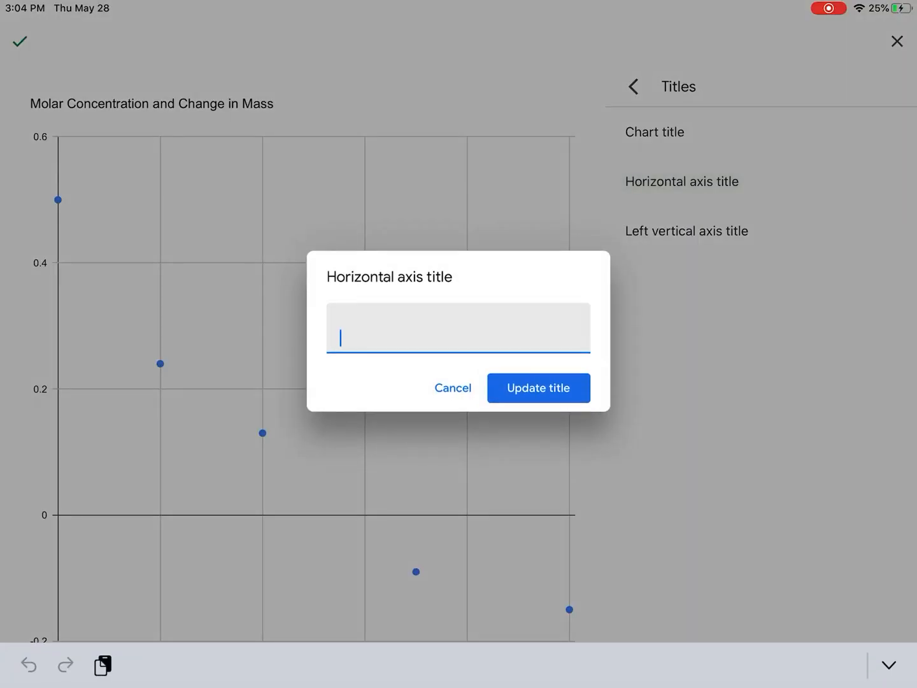
type("M")
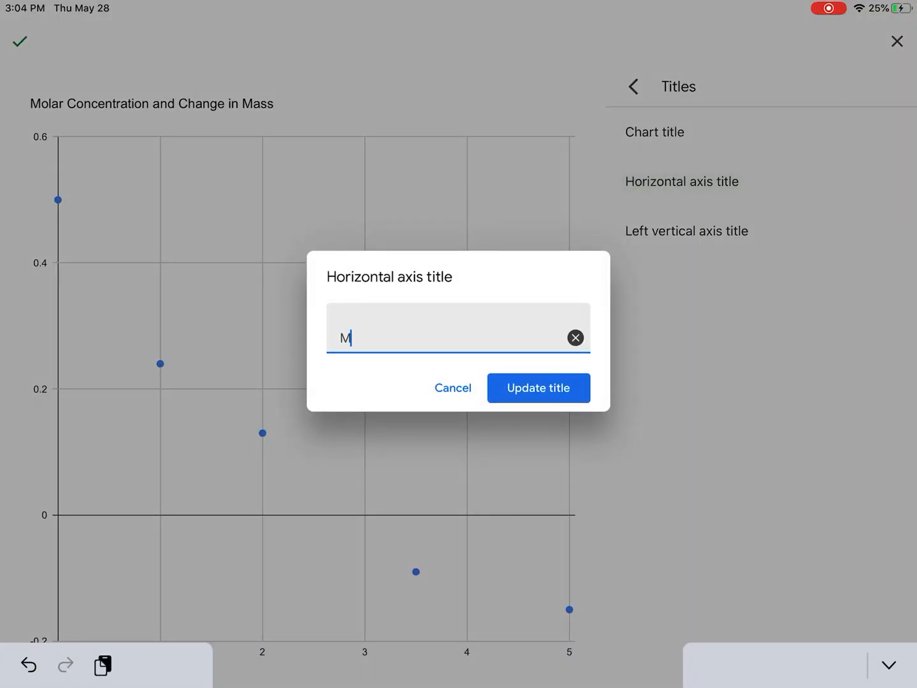
type("olarity of")
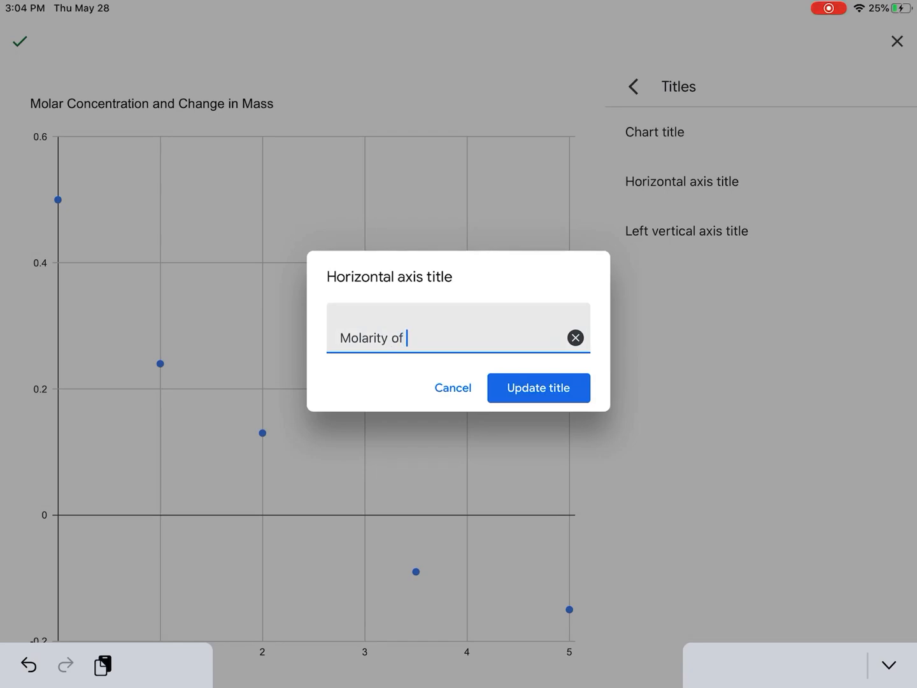
type("Solution")
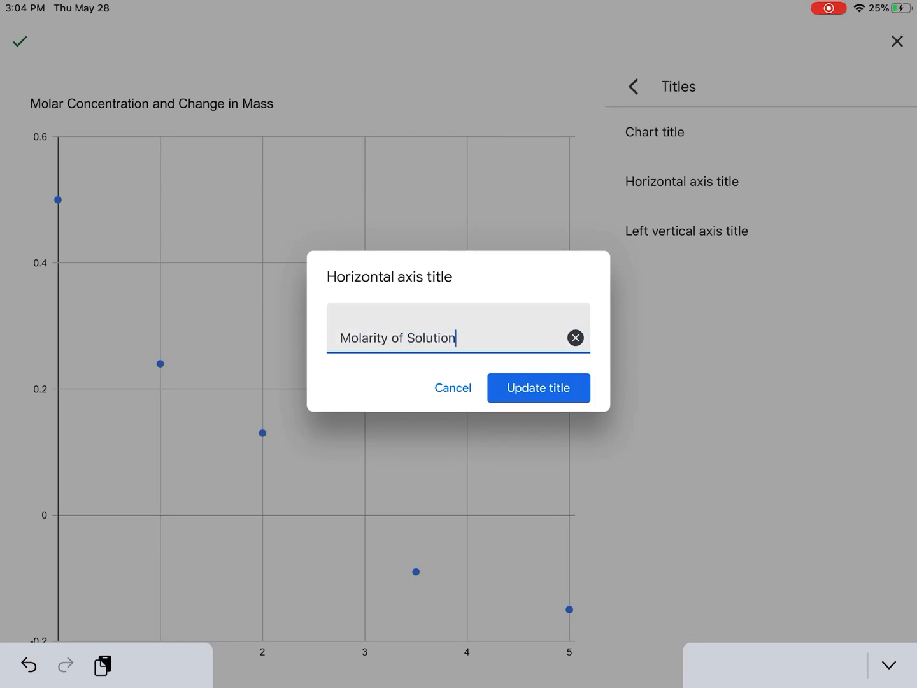
left_click(539, 388)
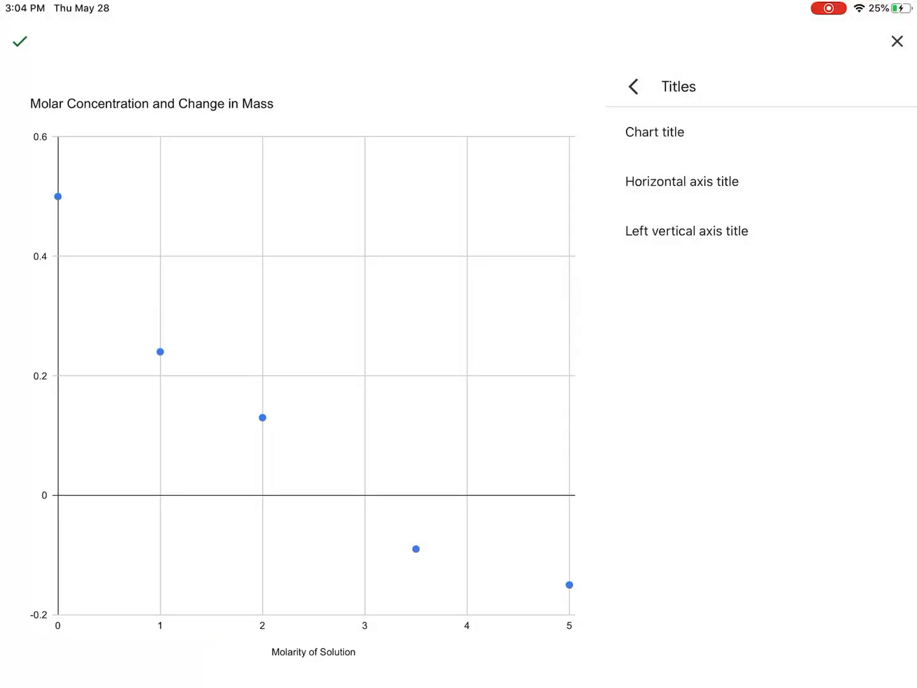
- Title the vertical axis 'Change in mass (g) of gummy bears' and close the chart editor
left_click(687, 231)
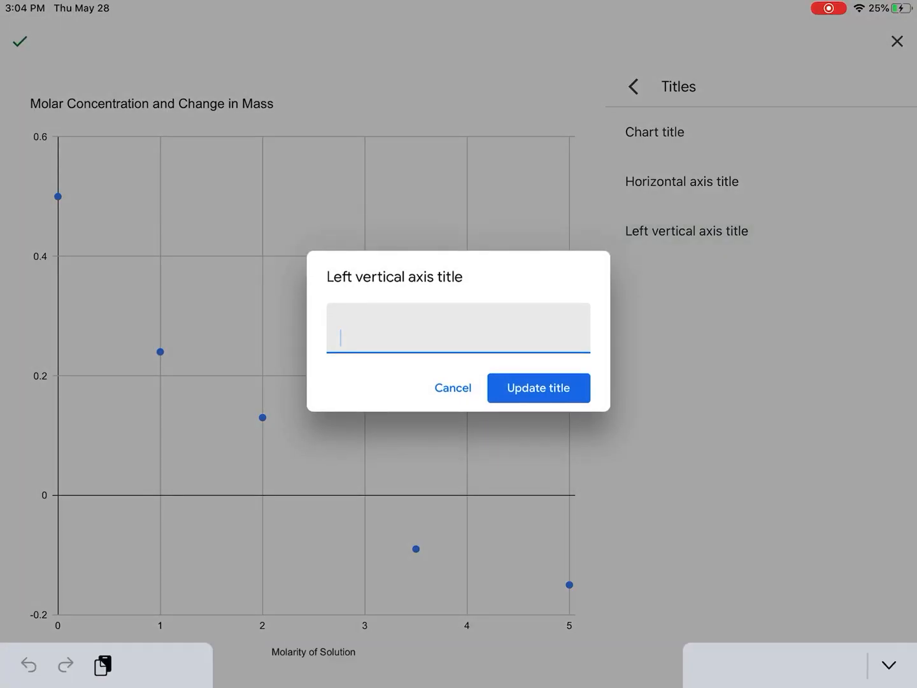
type("Change in")
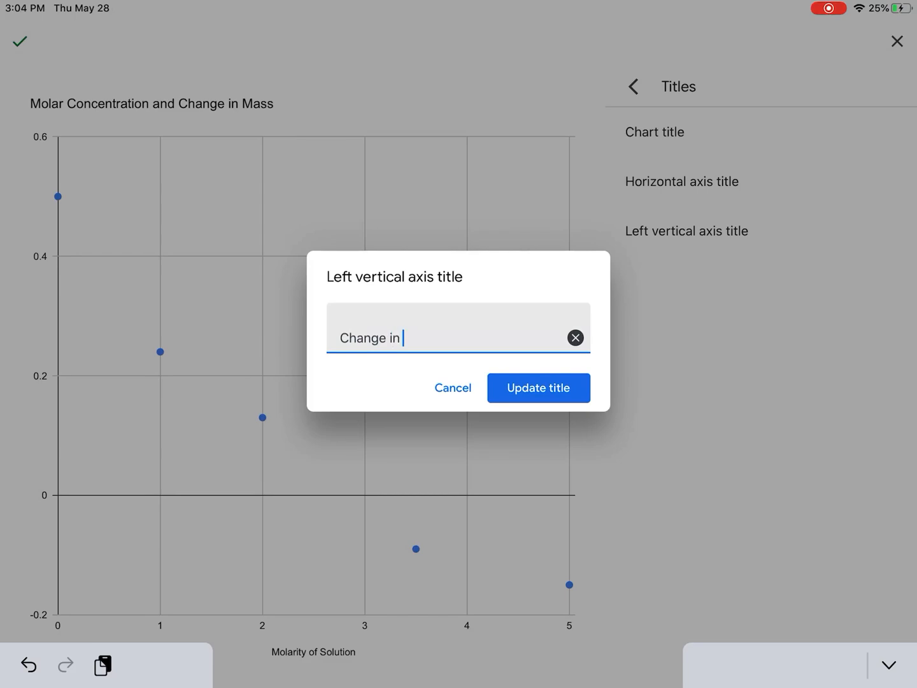
type("mass")
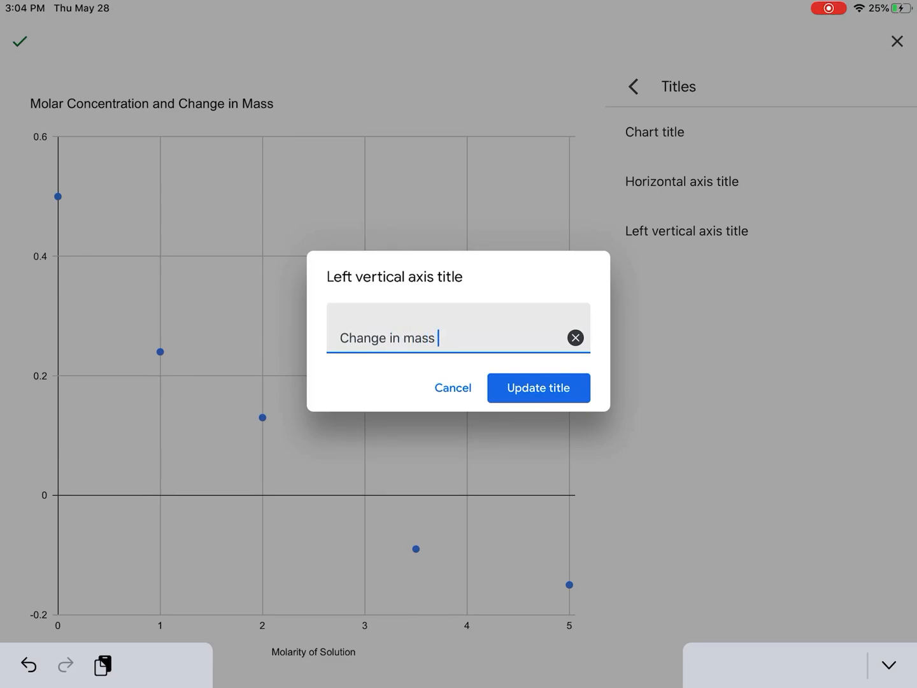
type("(g) of gummy b")
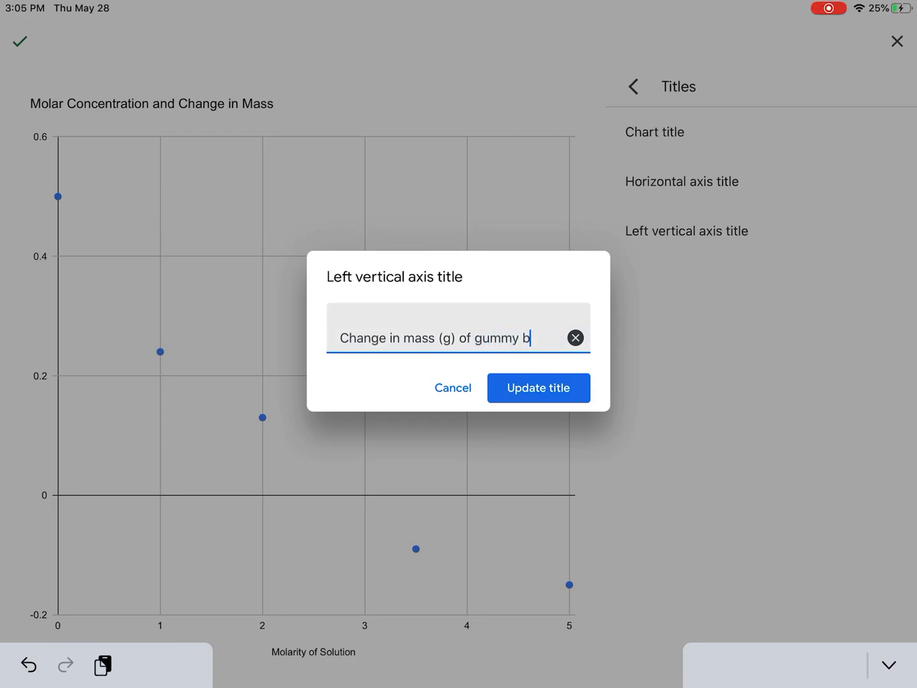
left_click(538, 388)
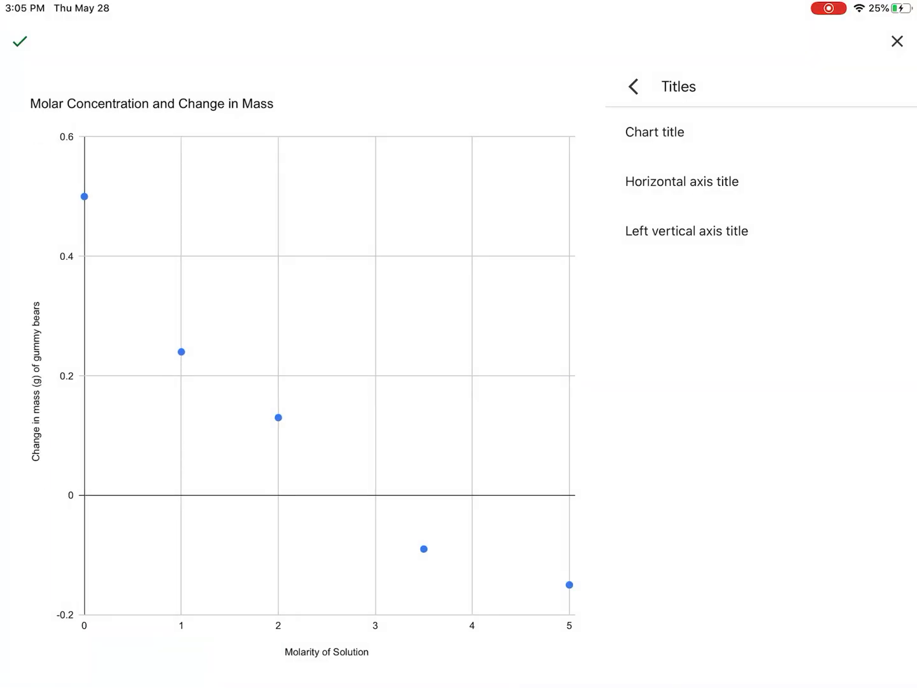
left_click(897, 41)
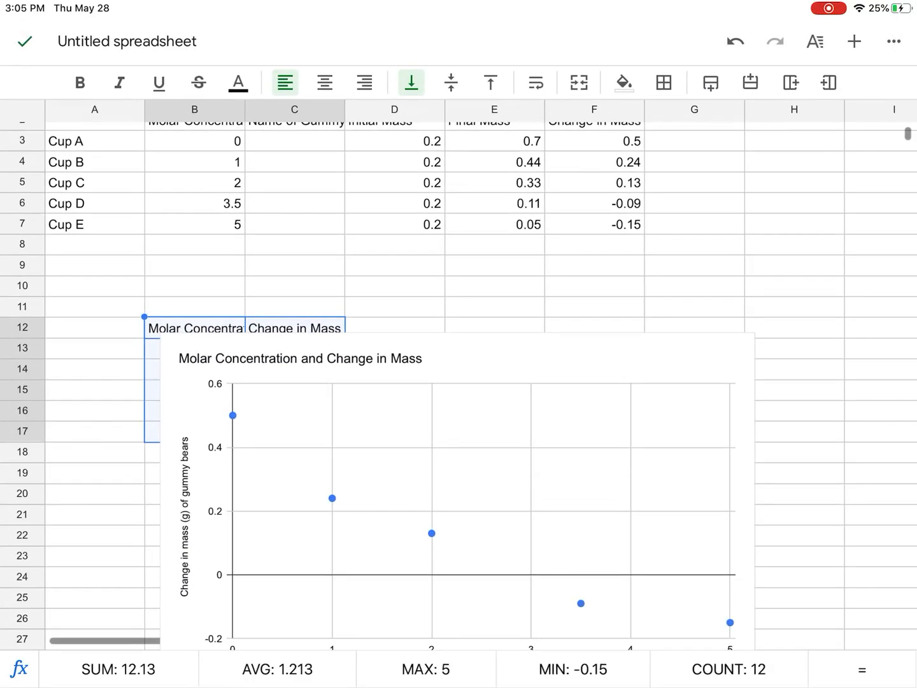
scroll("down", 3)
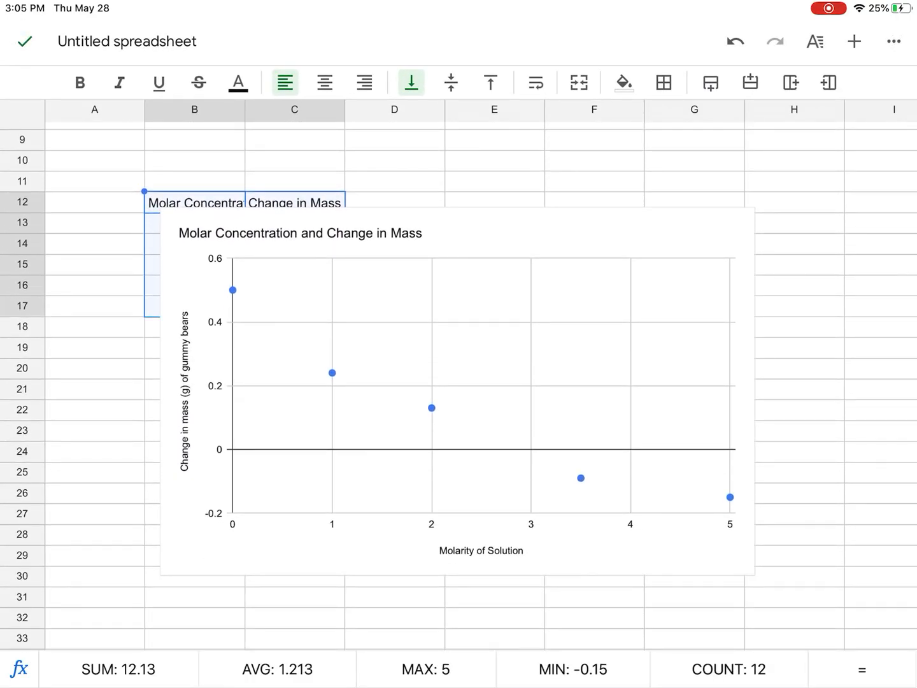